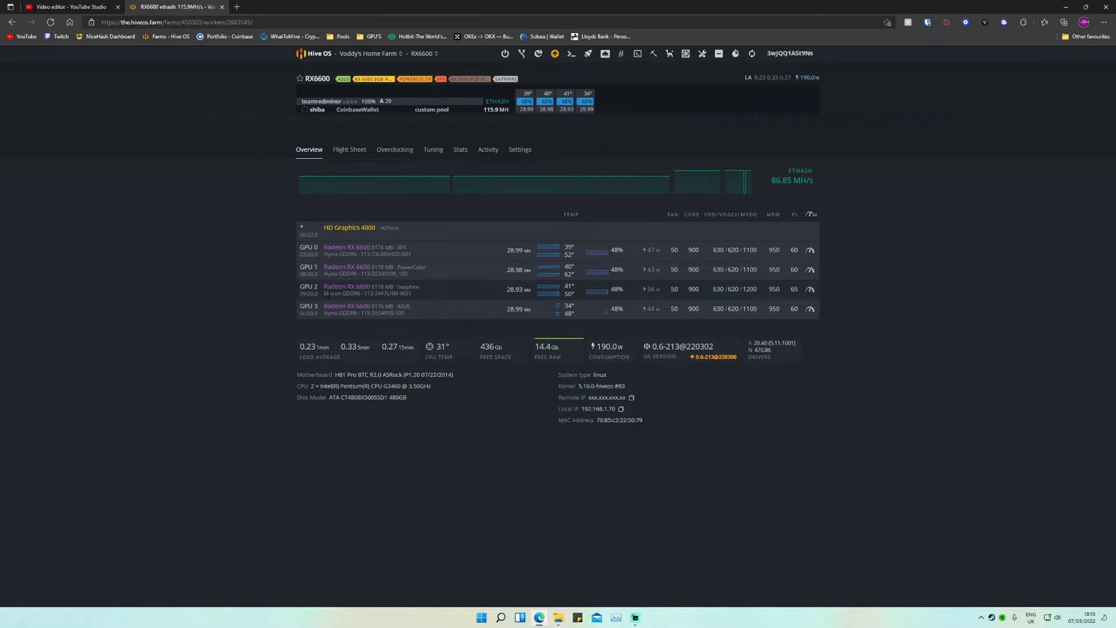
mouse_move(583, 292)
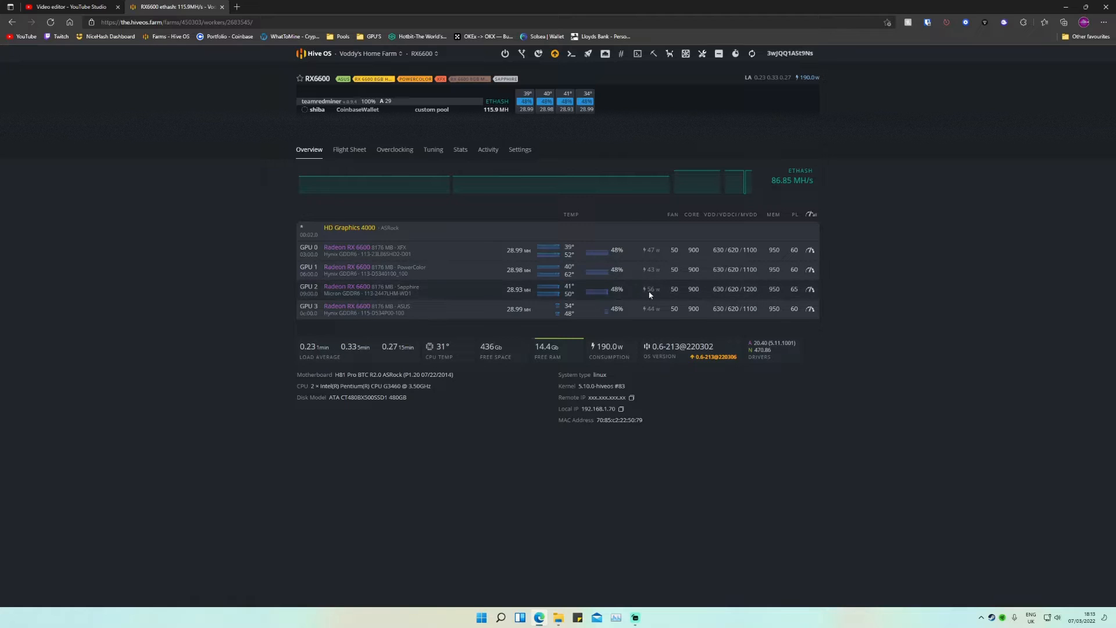
mouse_move(628, 193)
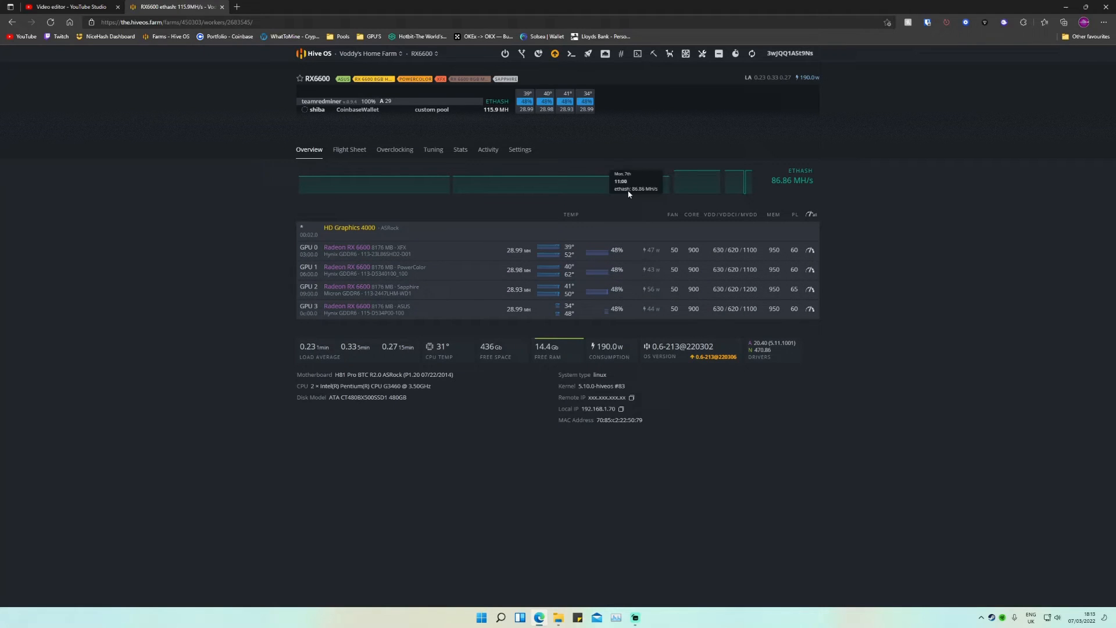
mouse_move(694, 178)
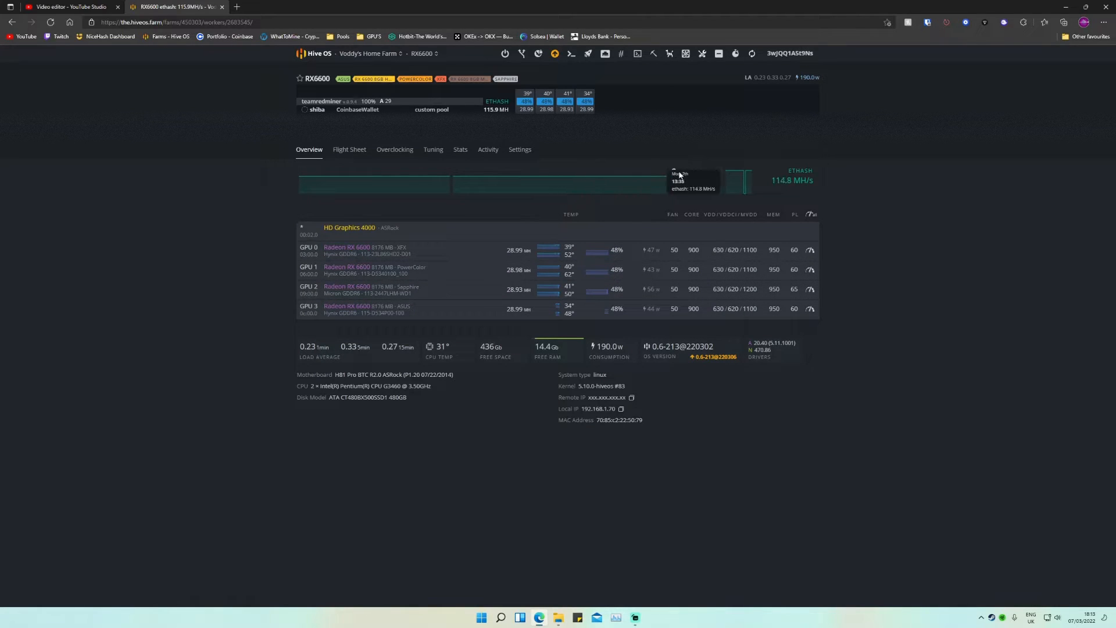
mouse_move(504, 319)
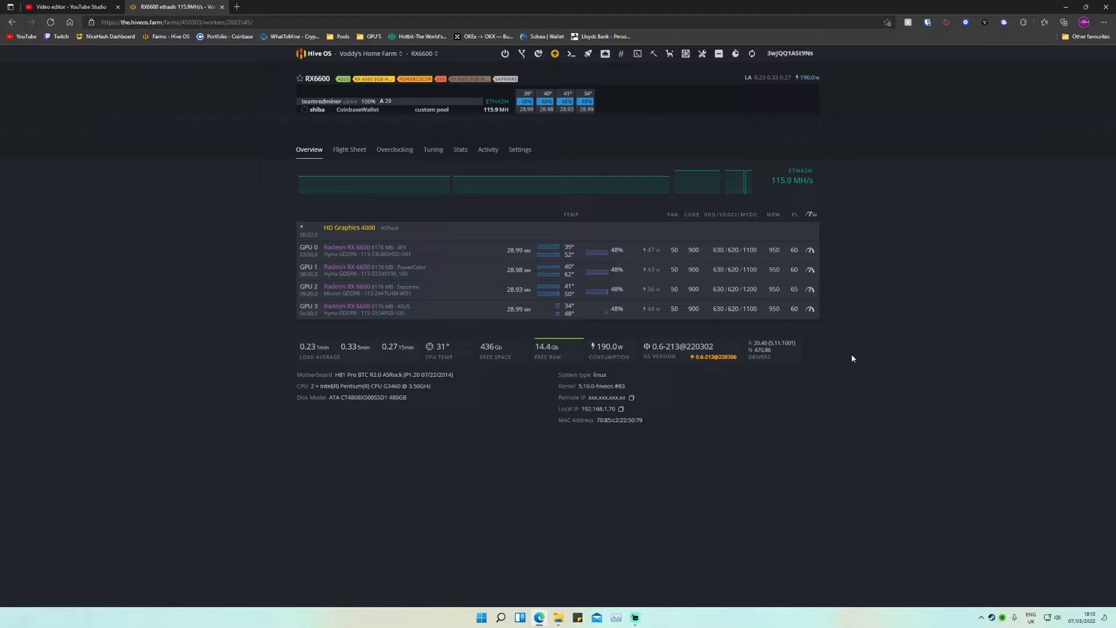
left_click(809, 289)
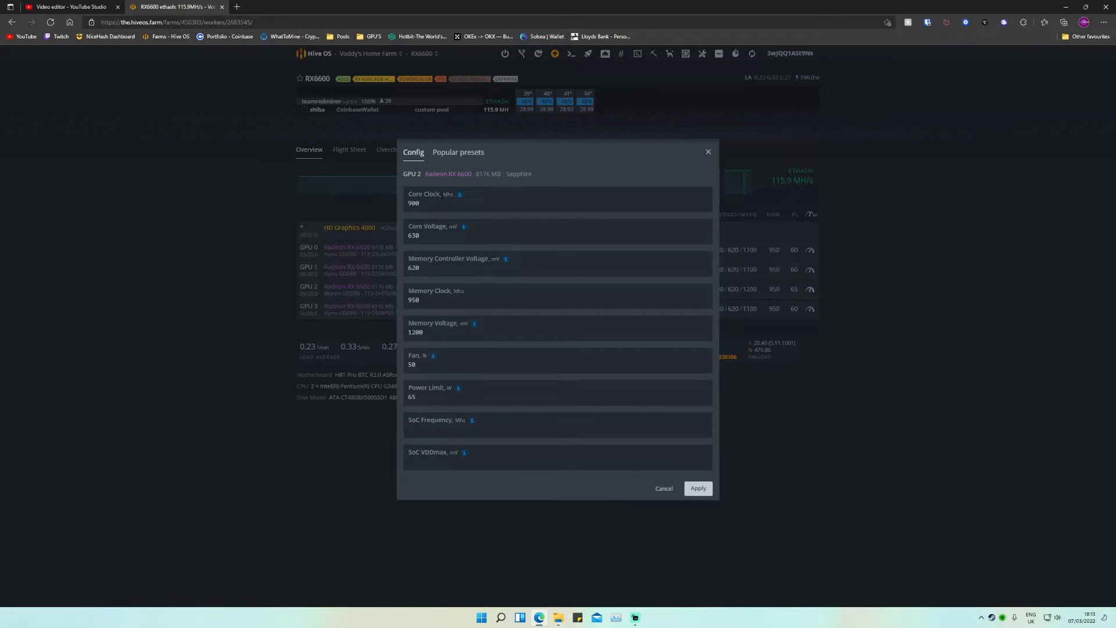
left_click(557, 203)
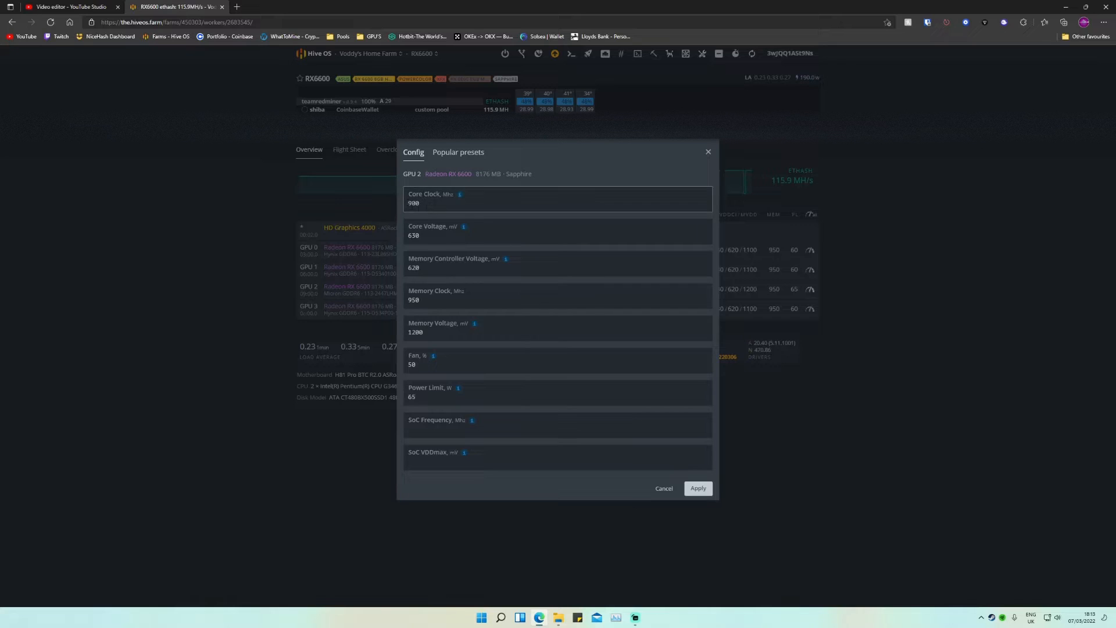
left_click(557, 231)
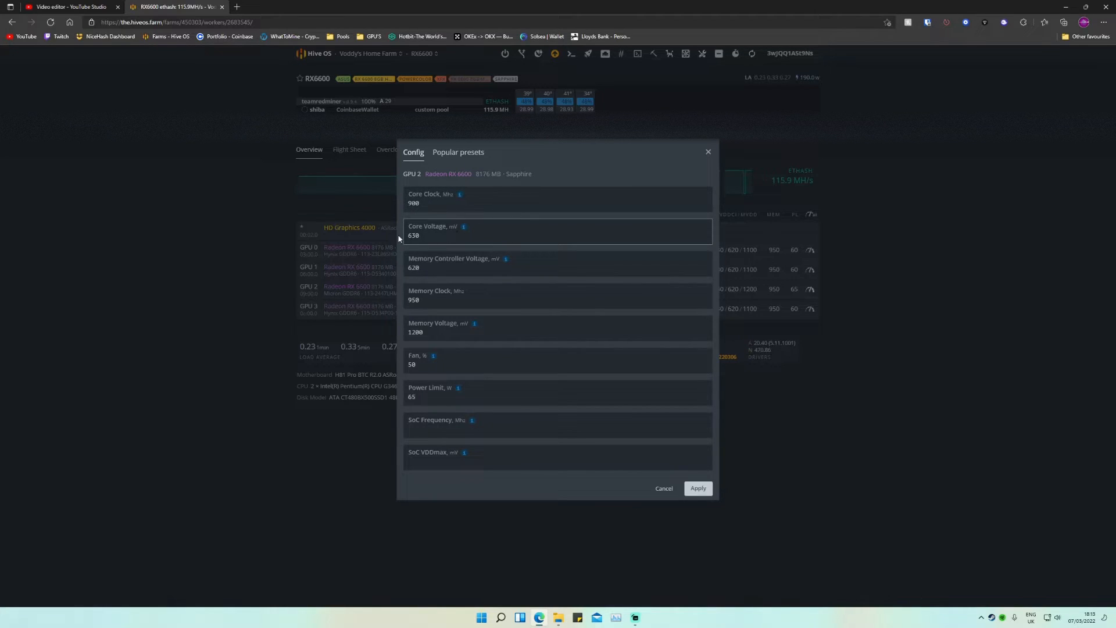
left_click(557, 263)
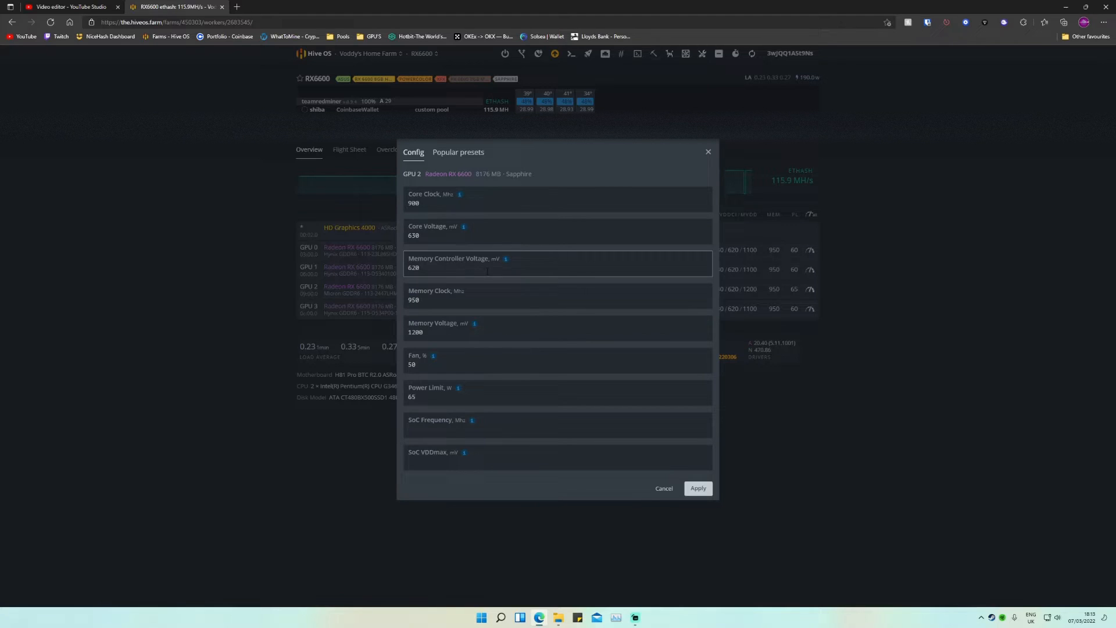
left_click(557, 297)
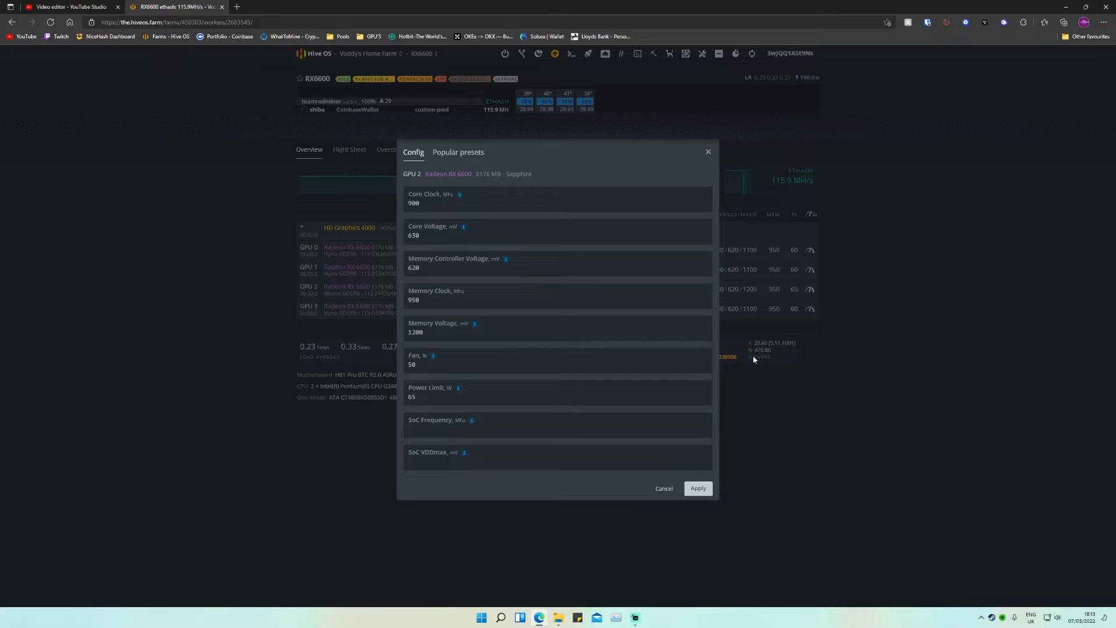
left_click(557, 360)
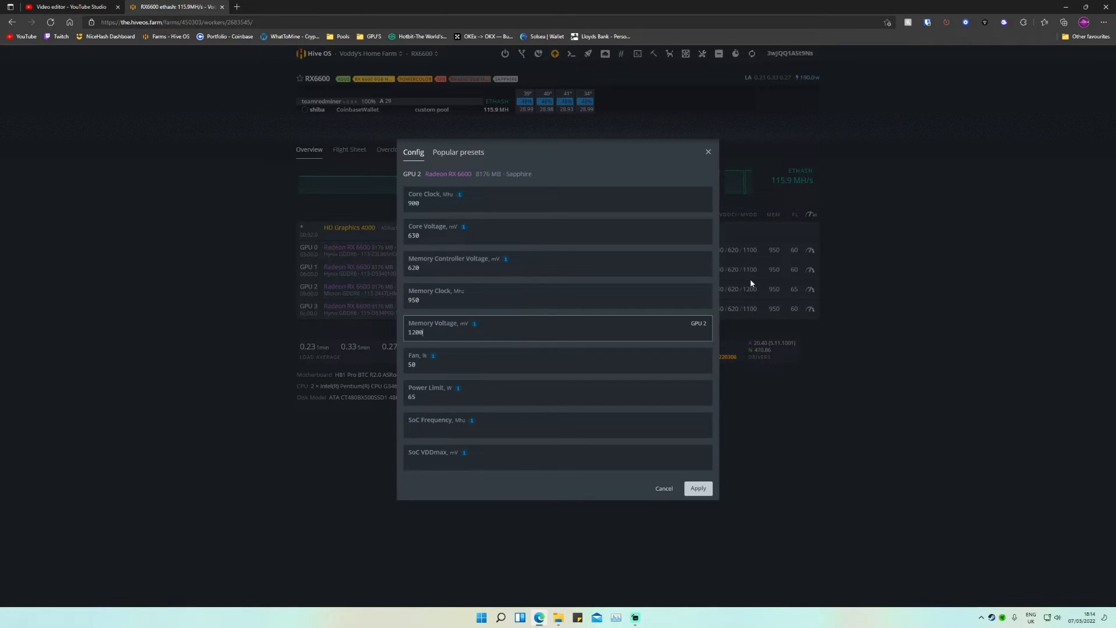
left_click(557, 295)
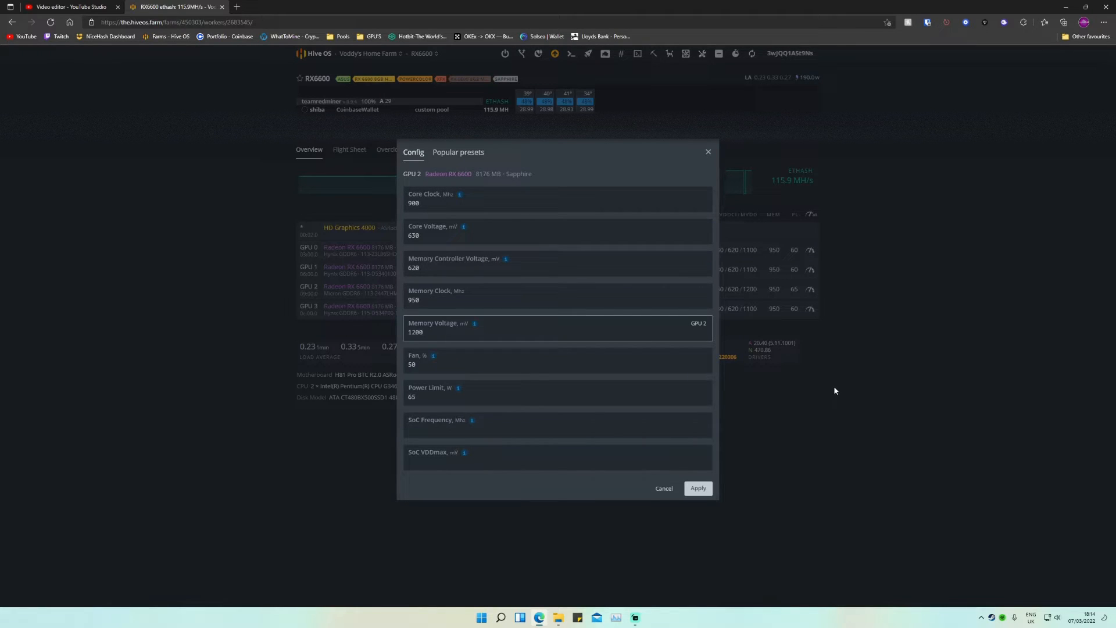
mouse_move(796, 70)
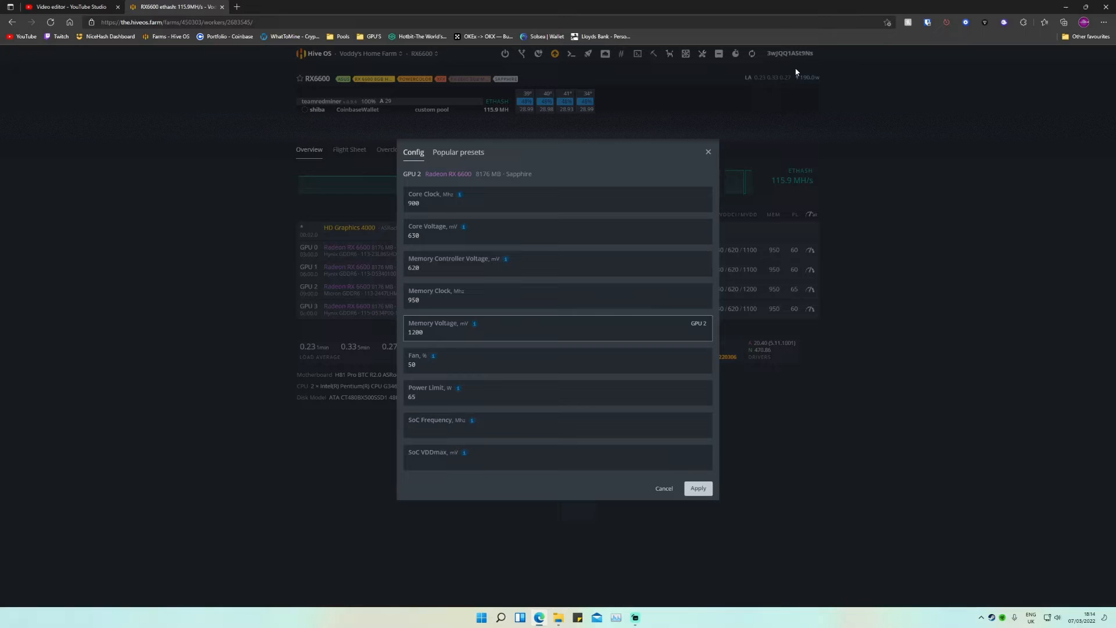
mouse_move(989, 295)
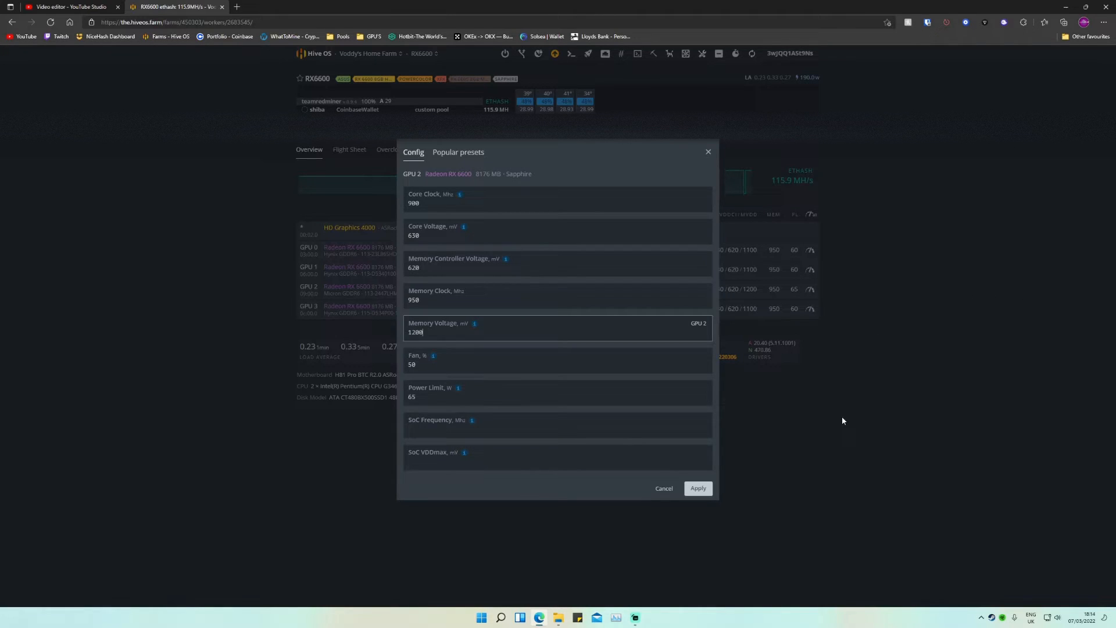
left_click(557, 392)
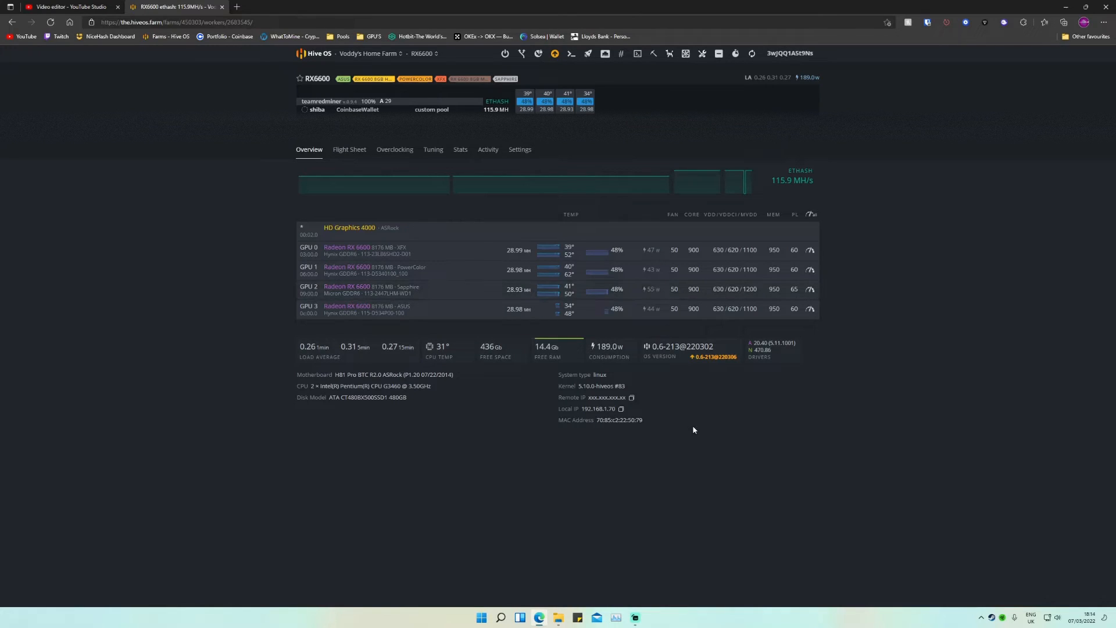
mouse_move(760, 450)
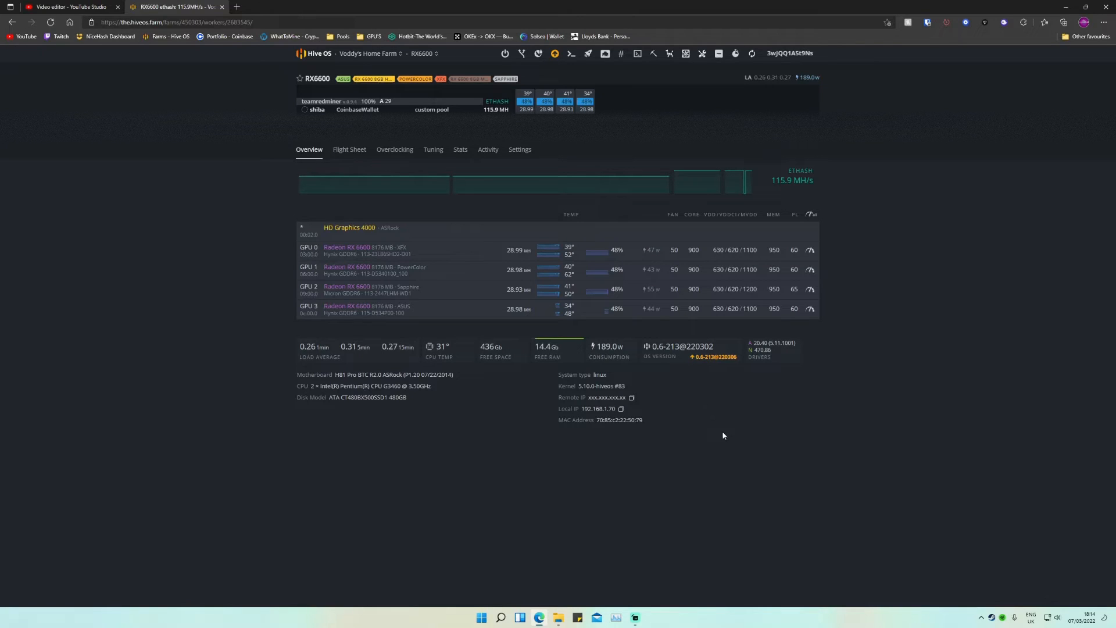
mouse_move(687, 426)
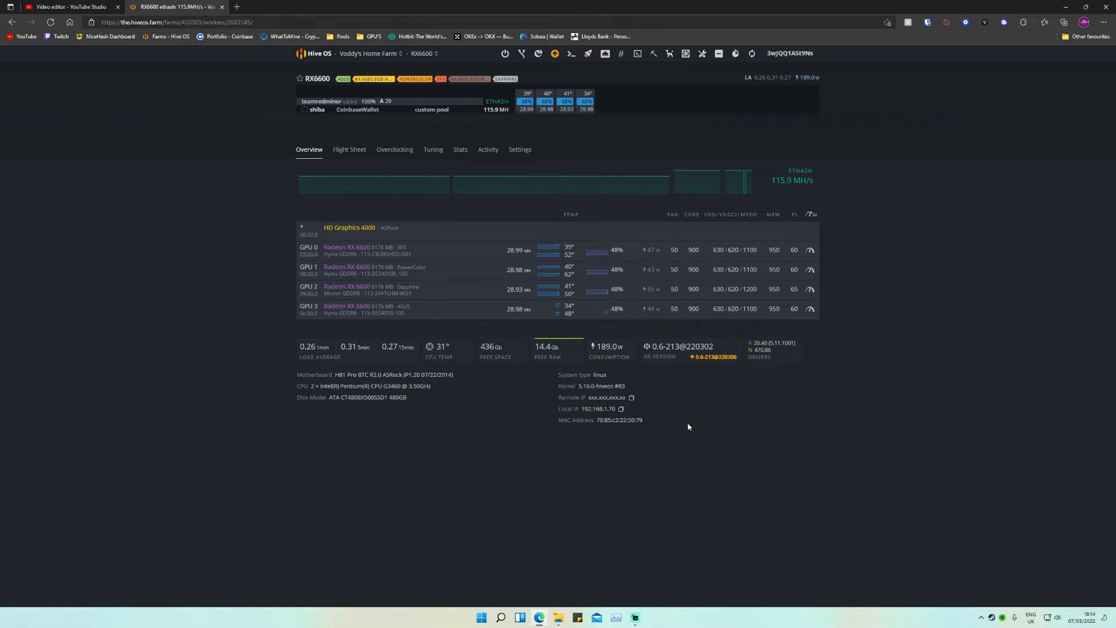
mouse_move(570, 295)
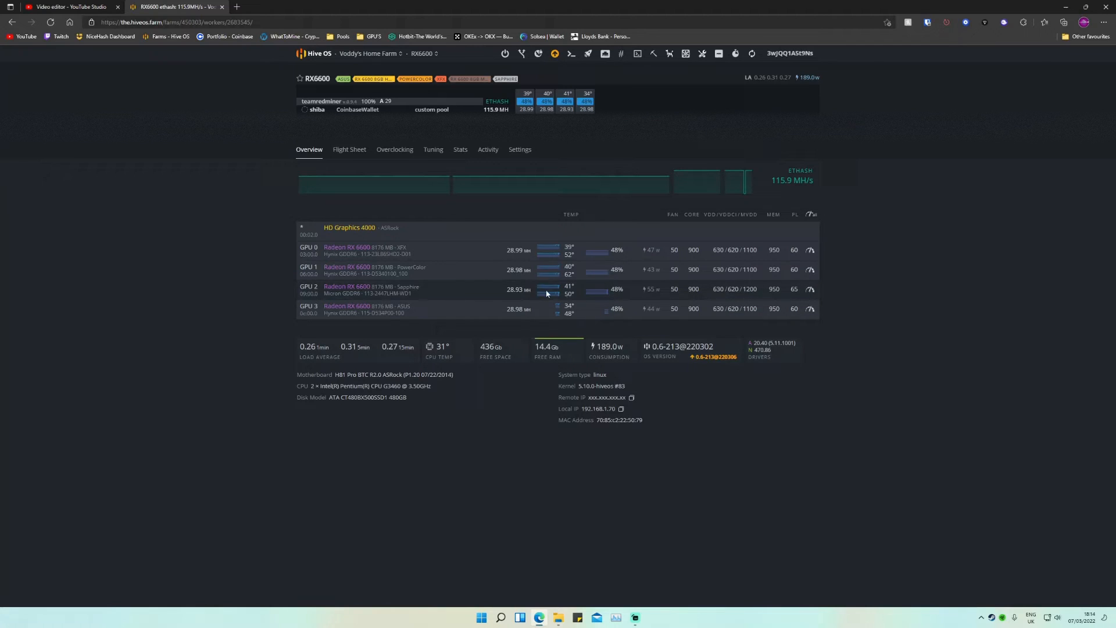
mouse_move(569, 278)
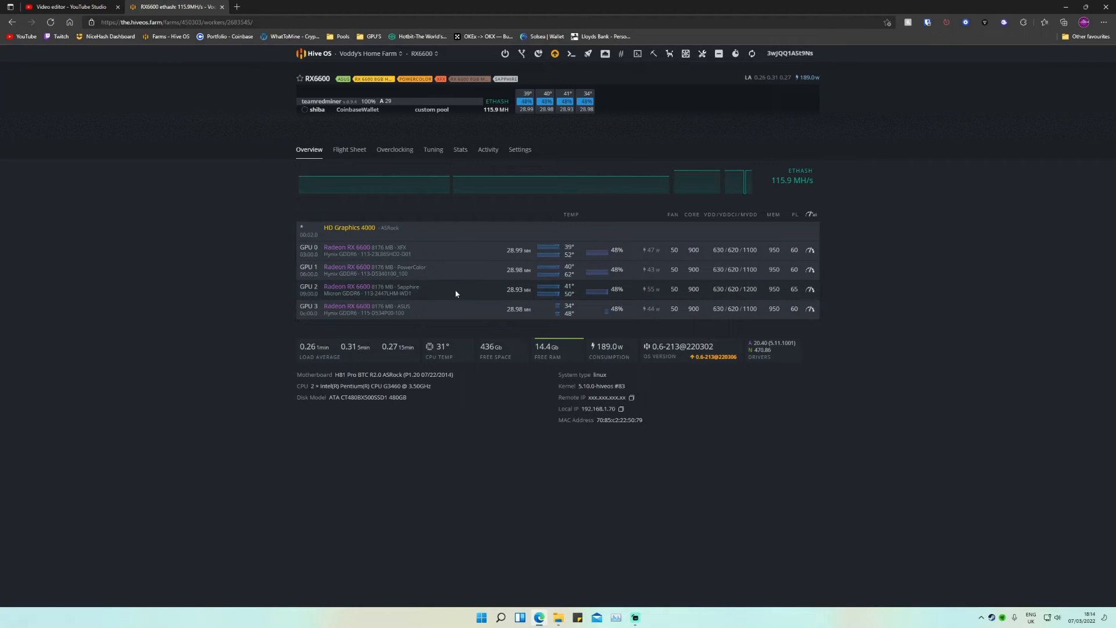
mouse_move(445, 296)
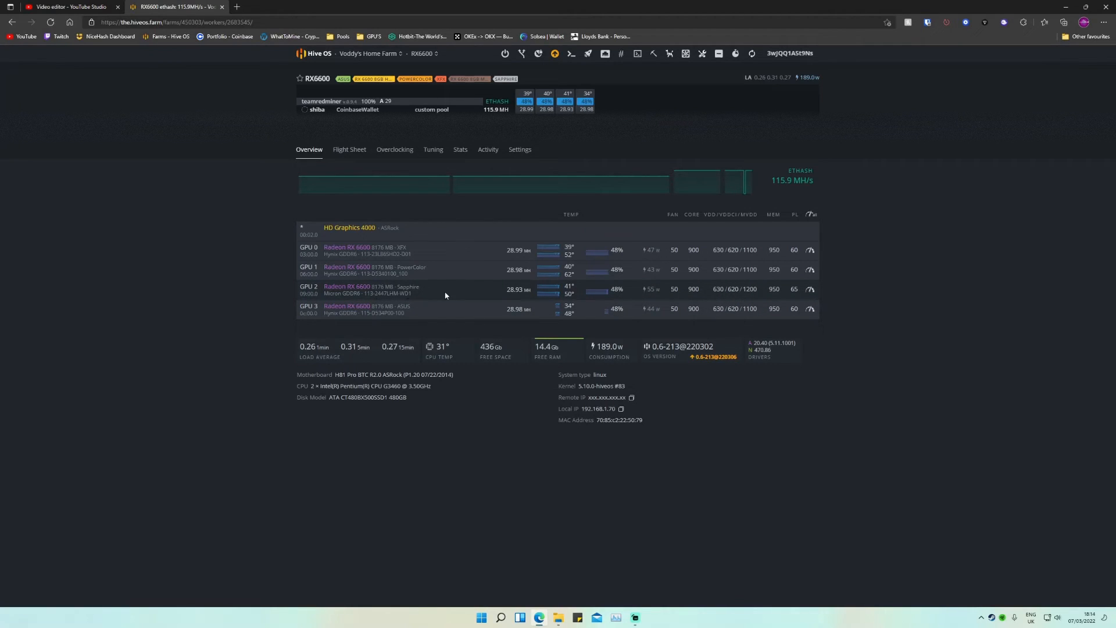
mouse_move(423, 290)
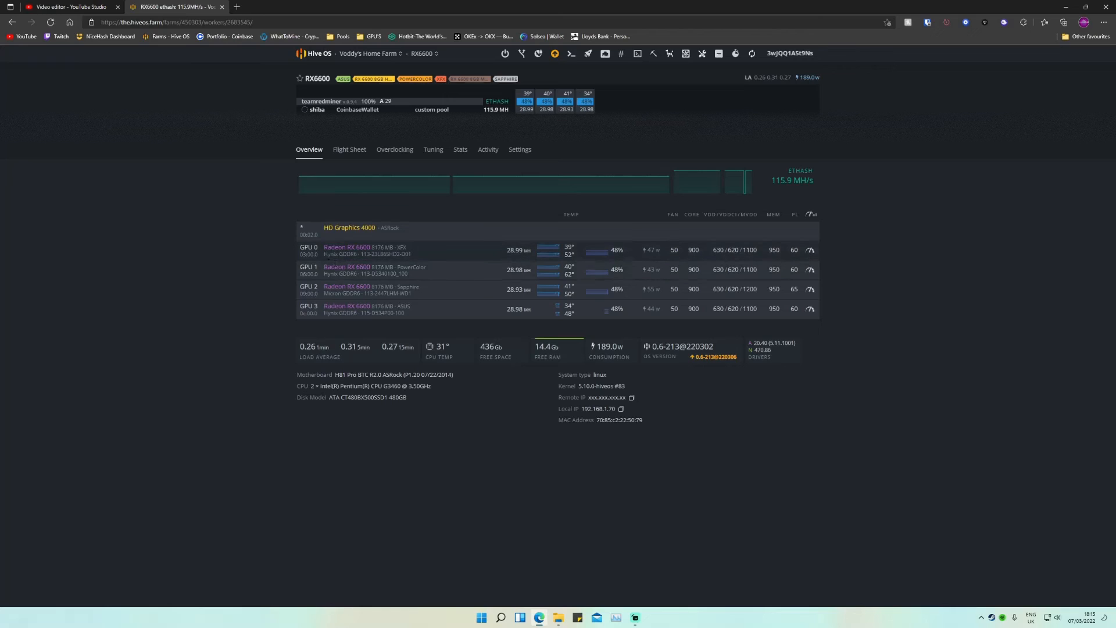
mouse_move(377, 364)
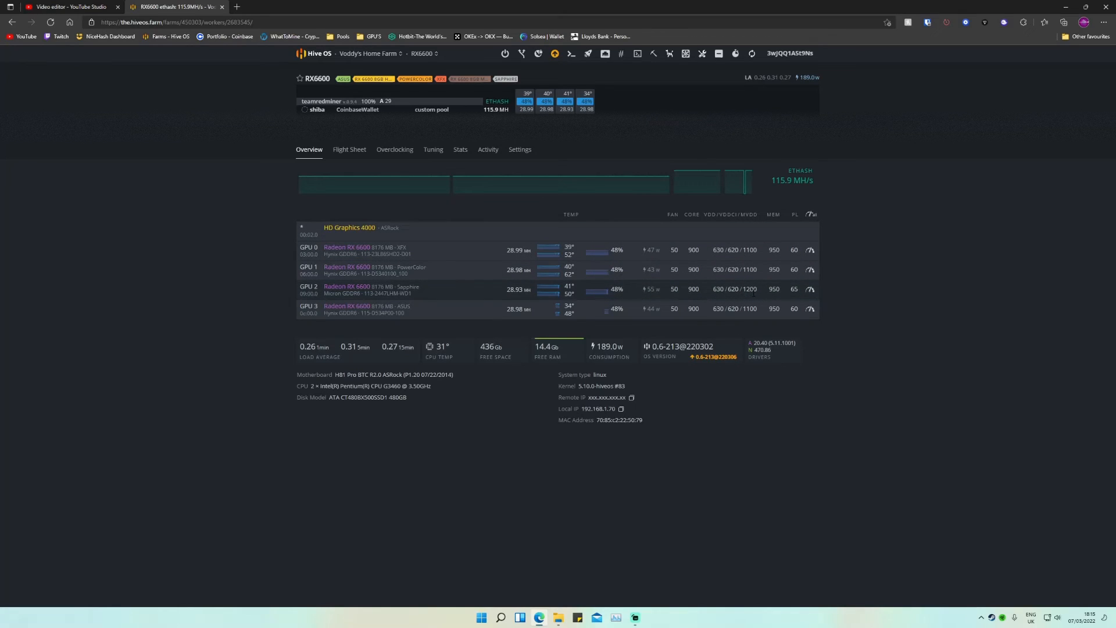
mouse_move(787, 288)
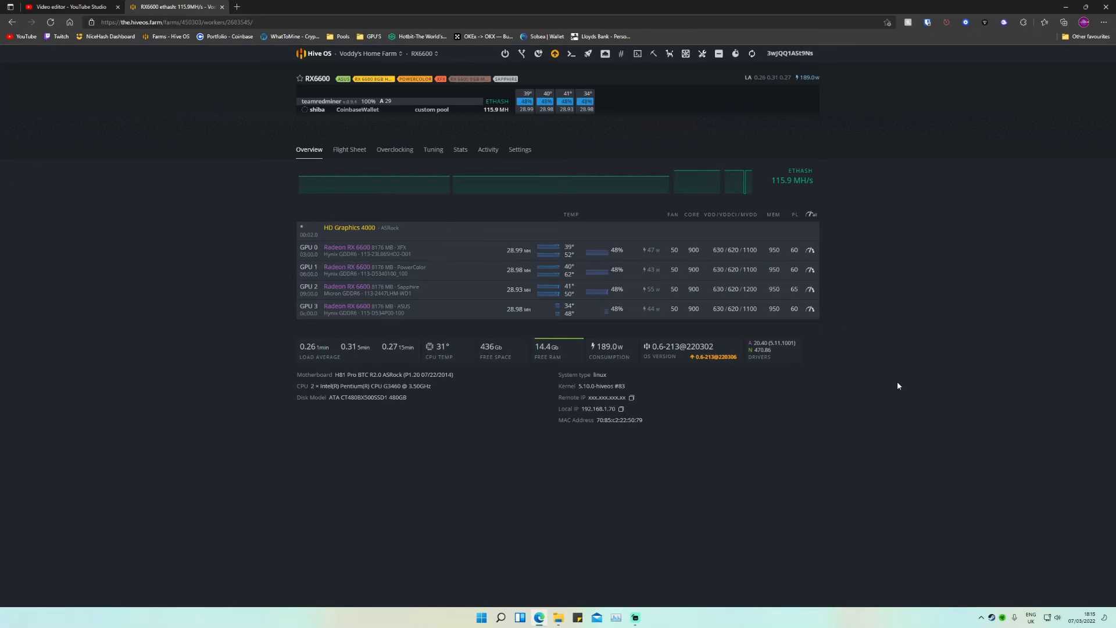
mouse_move(772, 180)
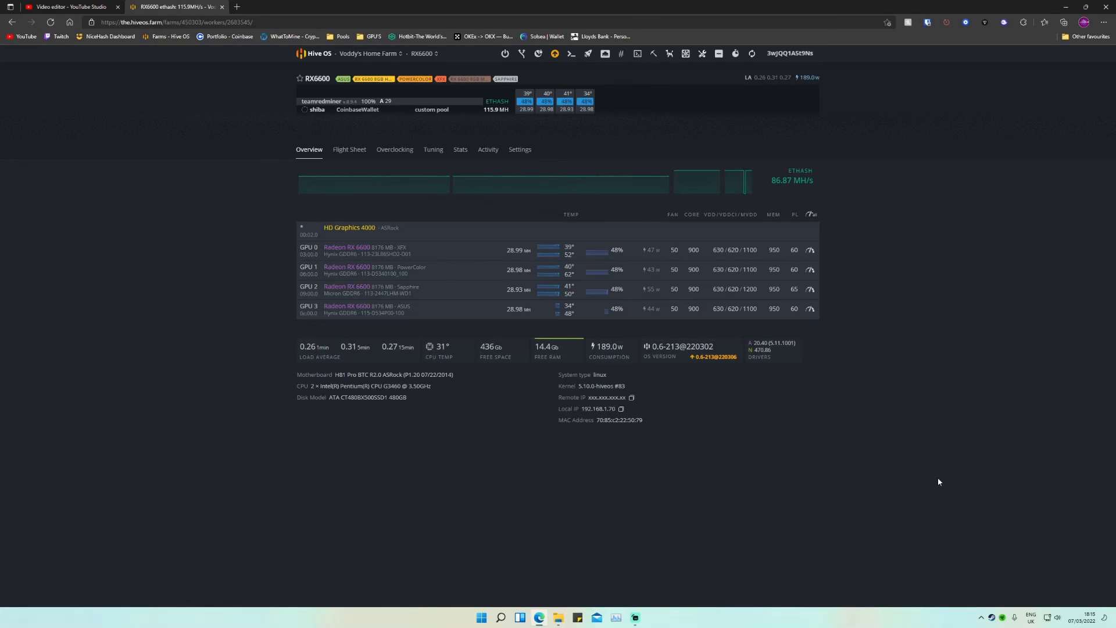
mouse_move(863, 526)
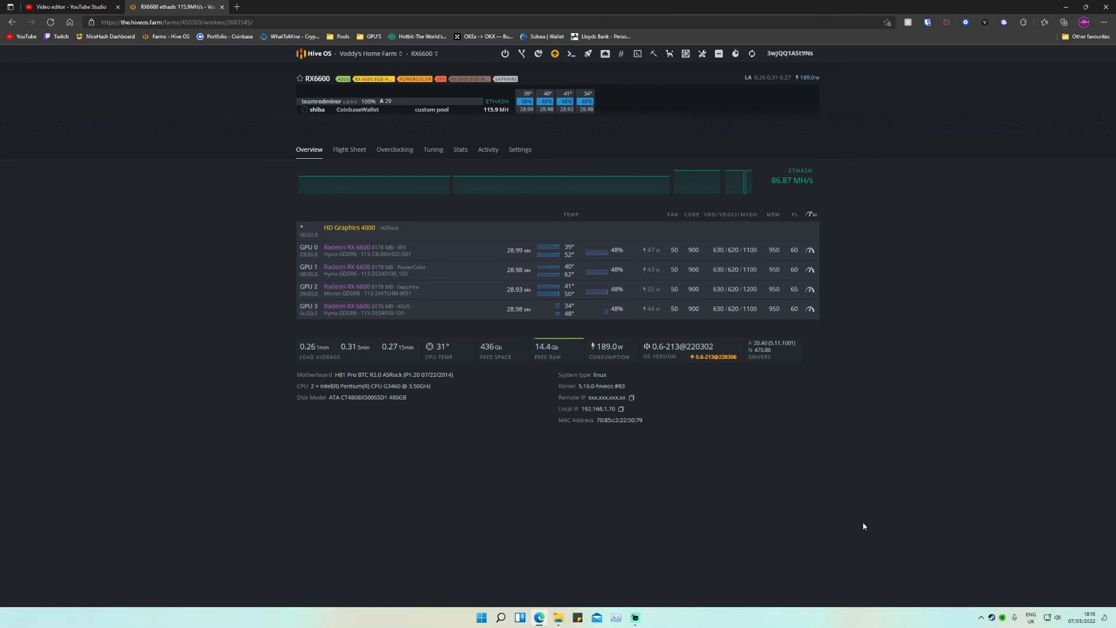
mouse_move(904, 502)
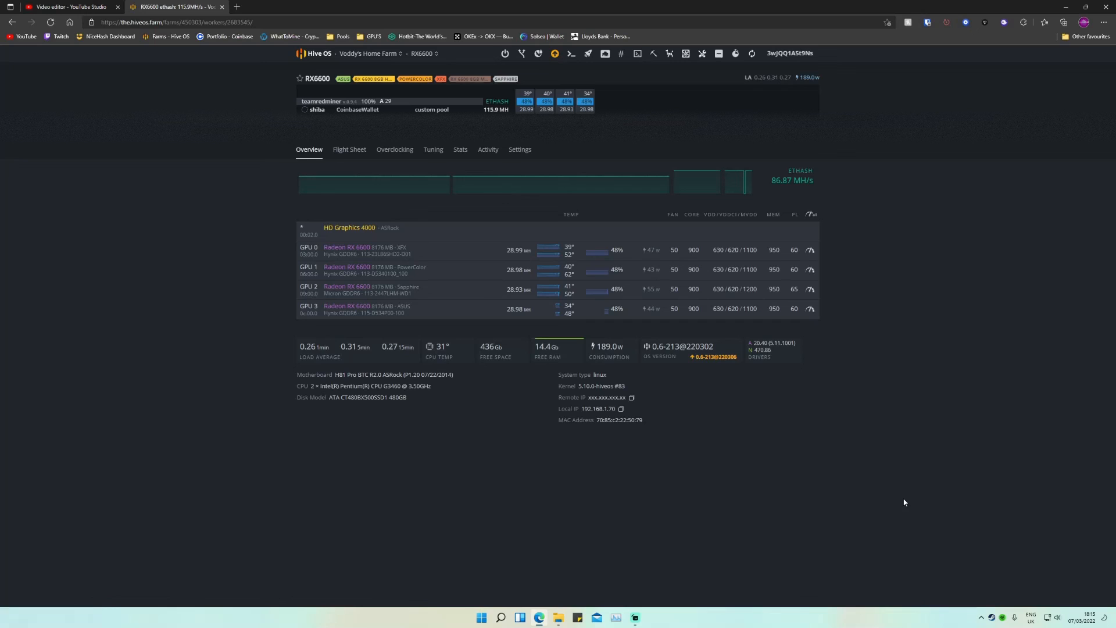
mouse_move(697, 574)
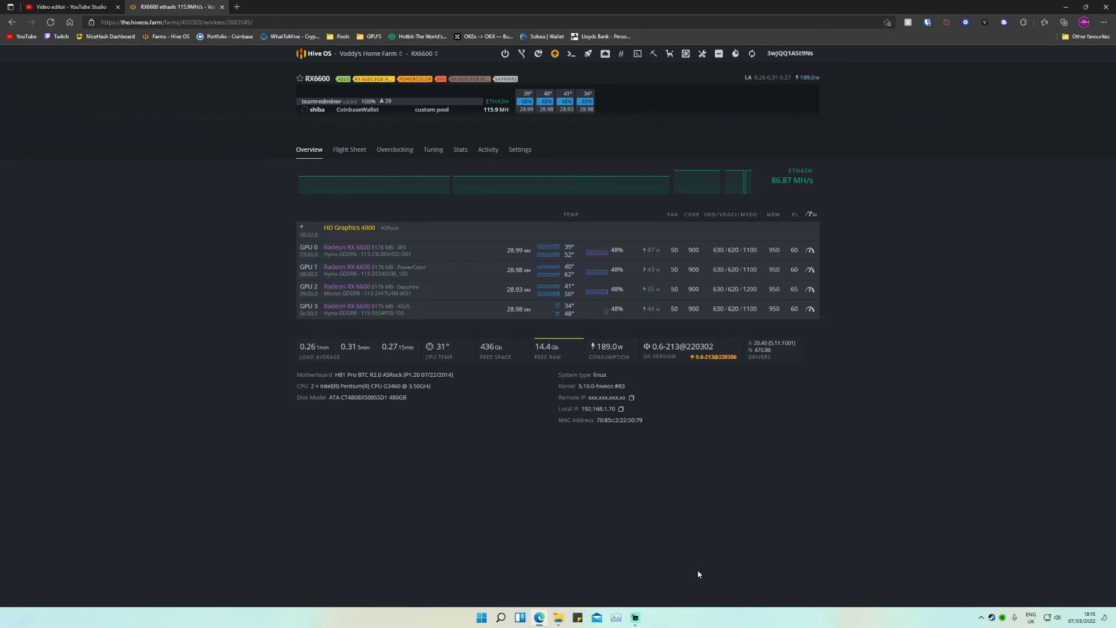